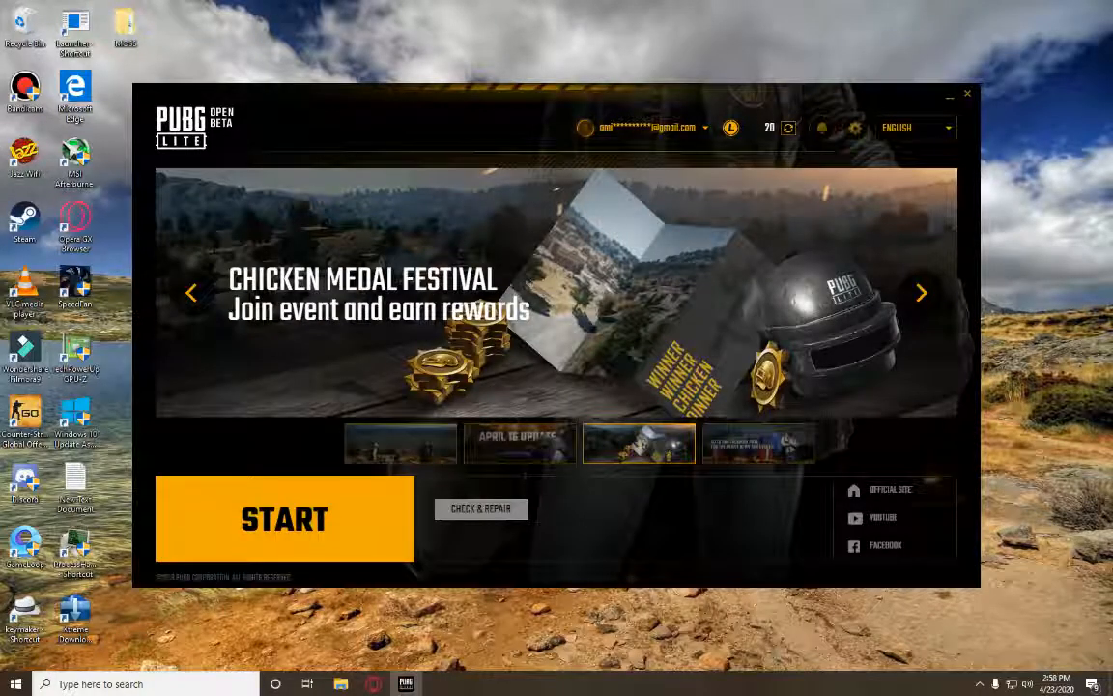
# Launch PUBG Lite from the launcher's START button.
pyautogui.click(757, 443)
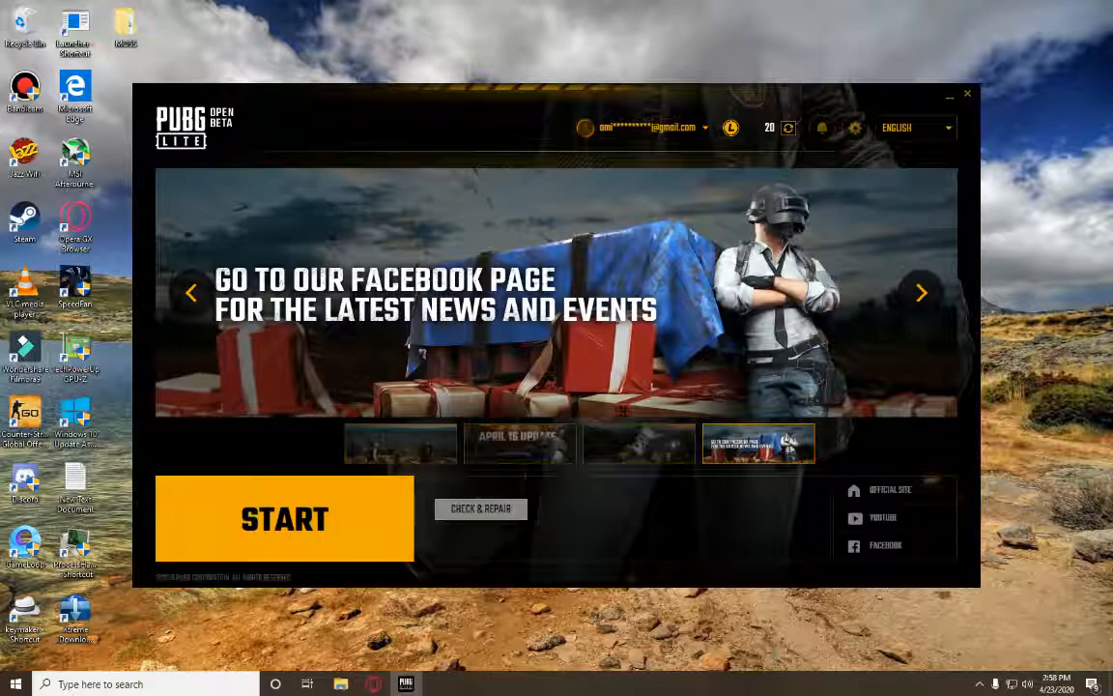
pyautogui.click(284, 518)
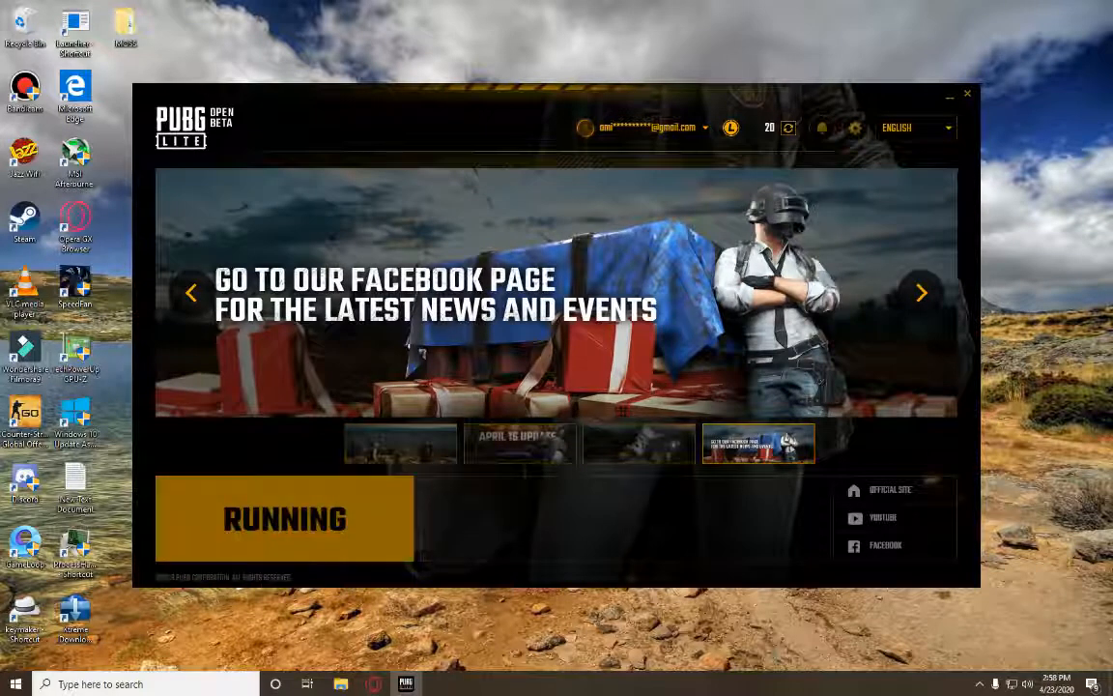
pyautogui.click(966, 92)
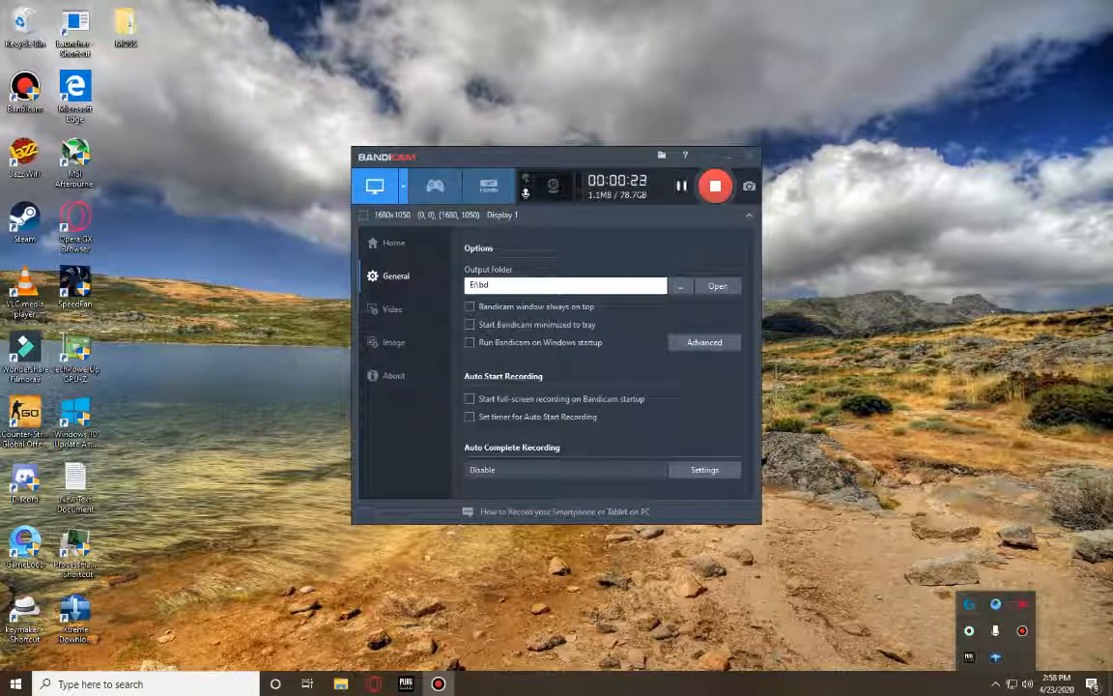
# Review Bandicam's General and Video recording settings.
pyautogui.click(392, 309)
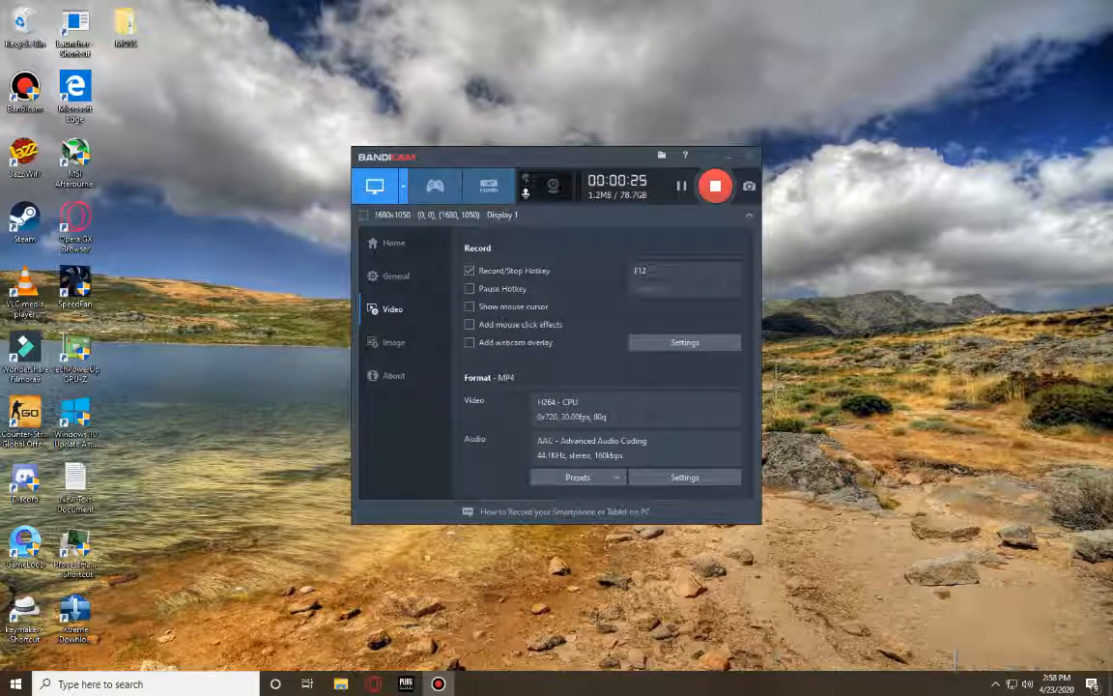
pyautogui.click(469, 288)
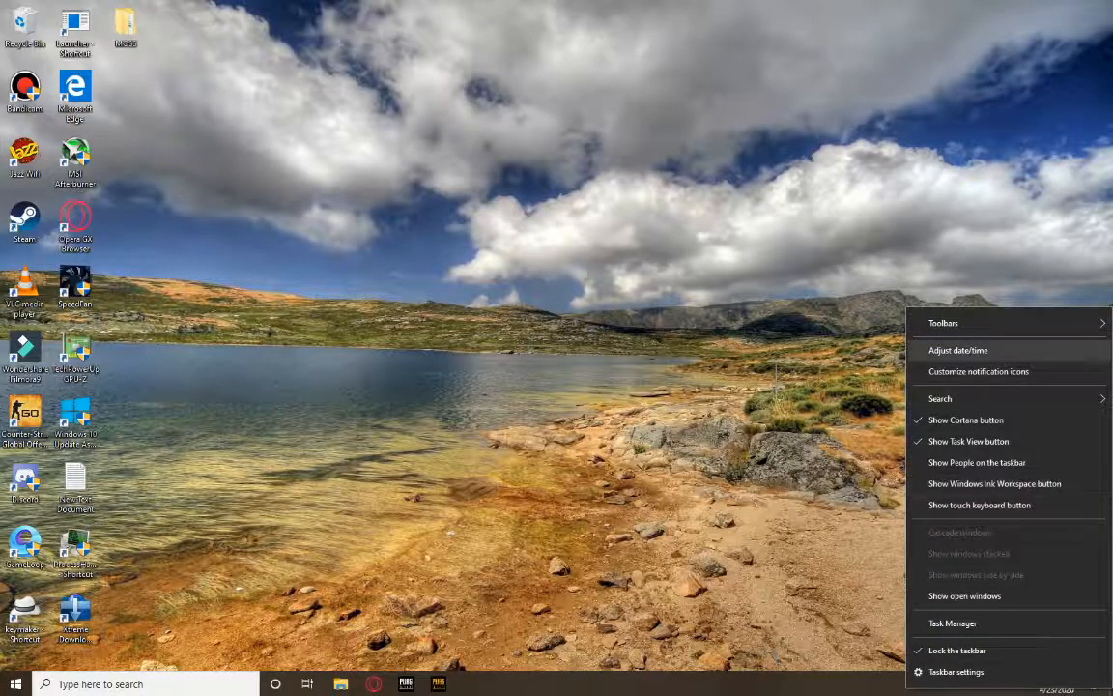
# Check the date and time page, then the Region page with United States as country.
pyautogui.click(958, 349)
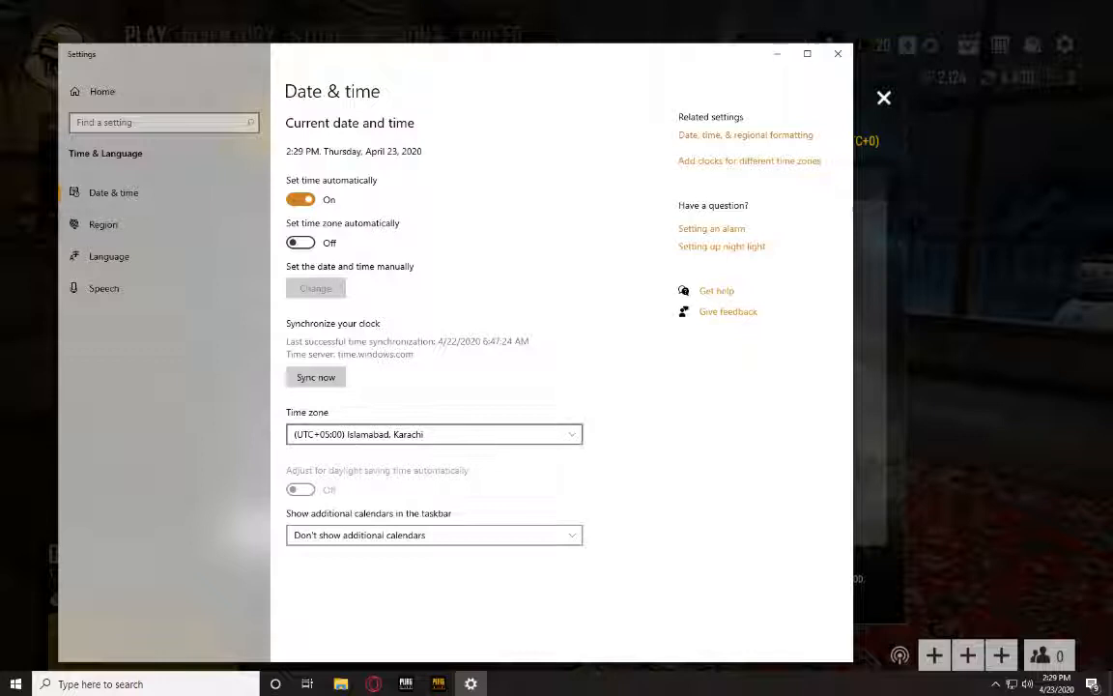
pyautogui.moveTo(103, 224)
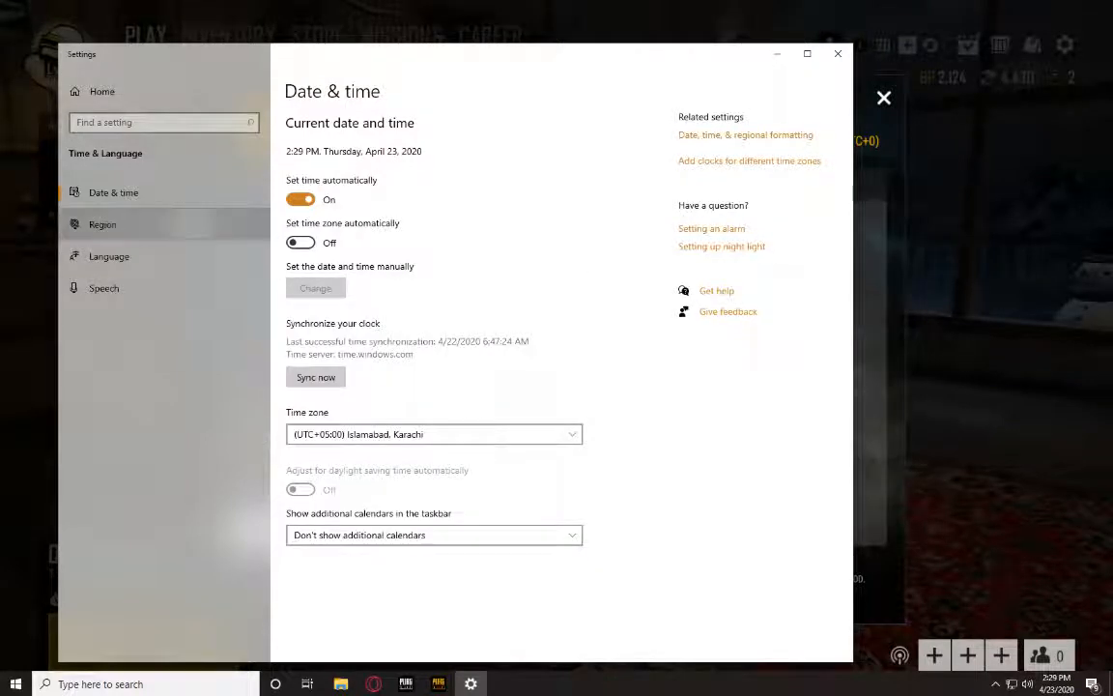
pyautogui.click(103, 225)
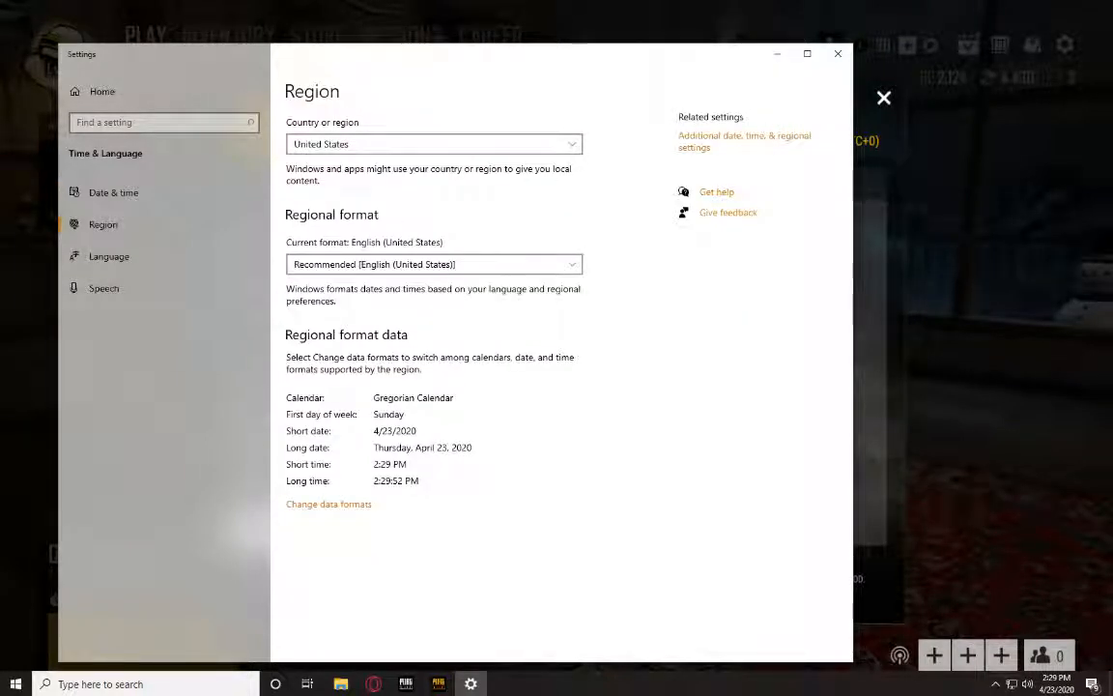
pyautogui.click(112, 193)
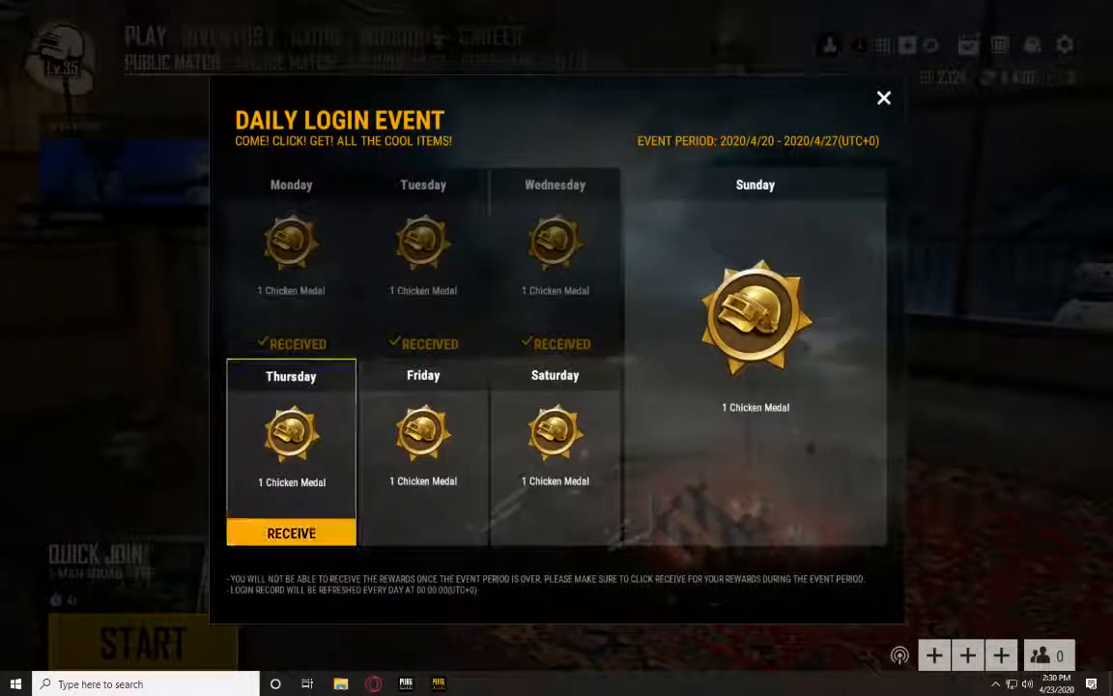
# Claim Thursday's Chicken Medal reward and dismiss the notice.
pyautogui.click(290, 533)
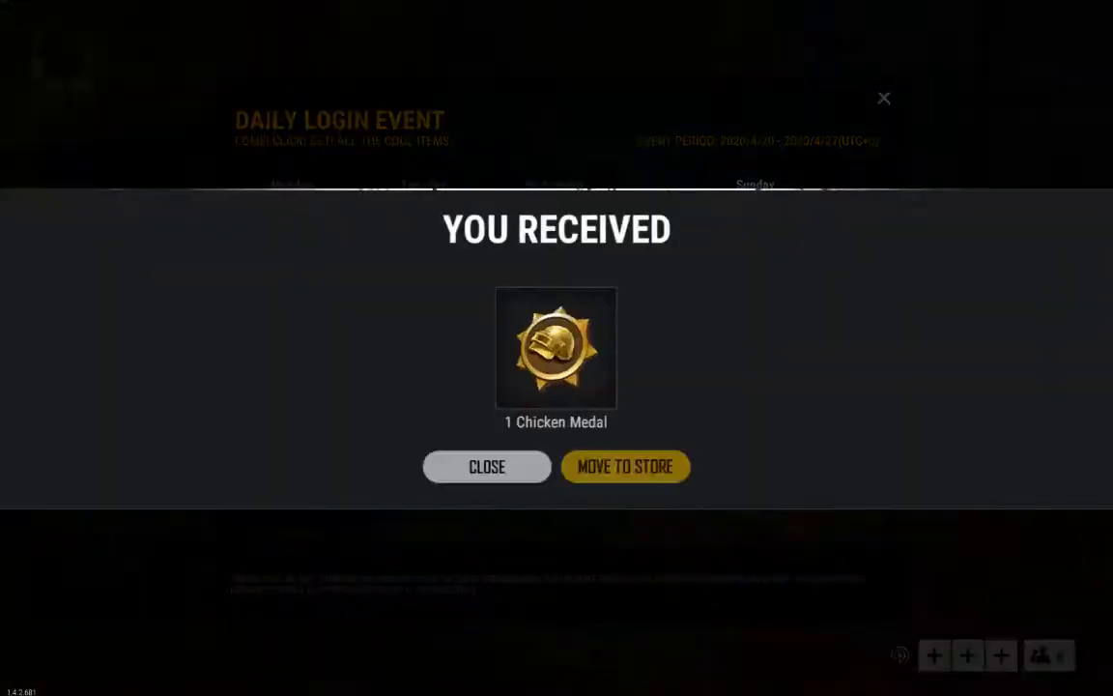
pyautogui.click(487, 465)
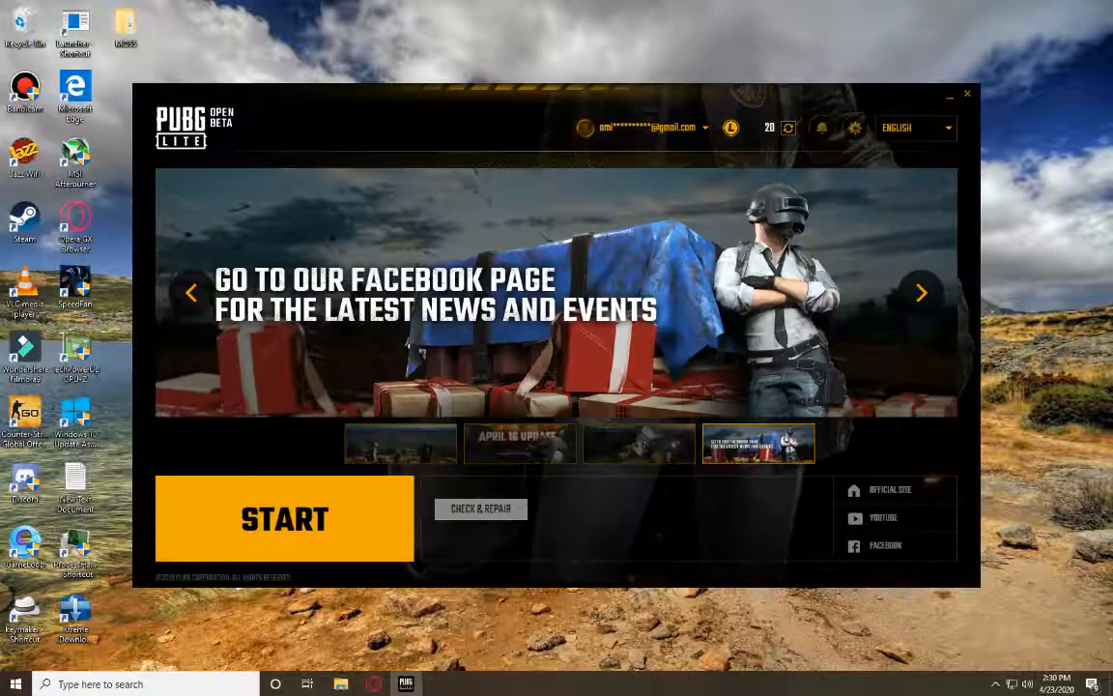
# Exit the PUBG Lite launcher, closing the game client.
pyautogui.click(966, 92)
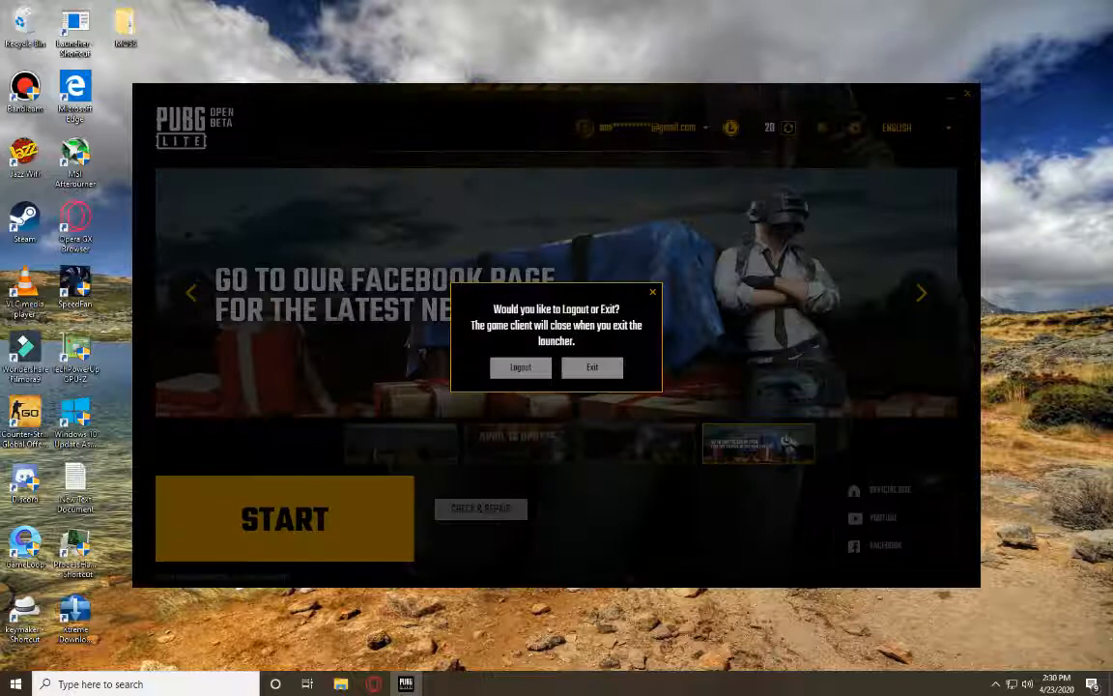
pyautogui.click(591, 368)
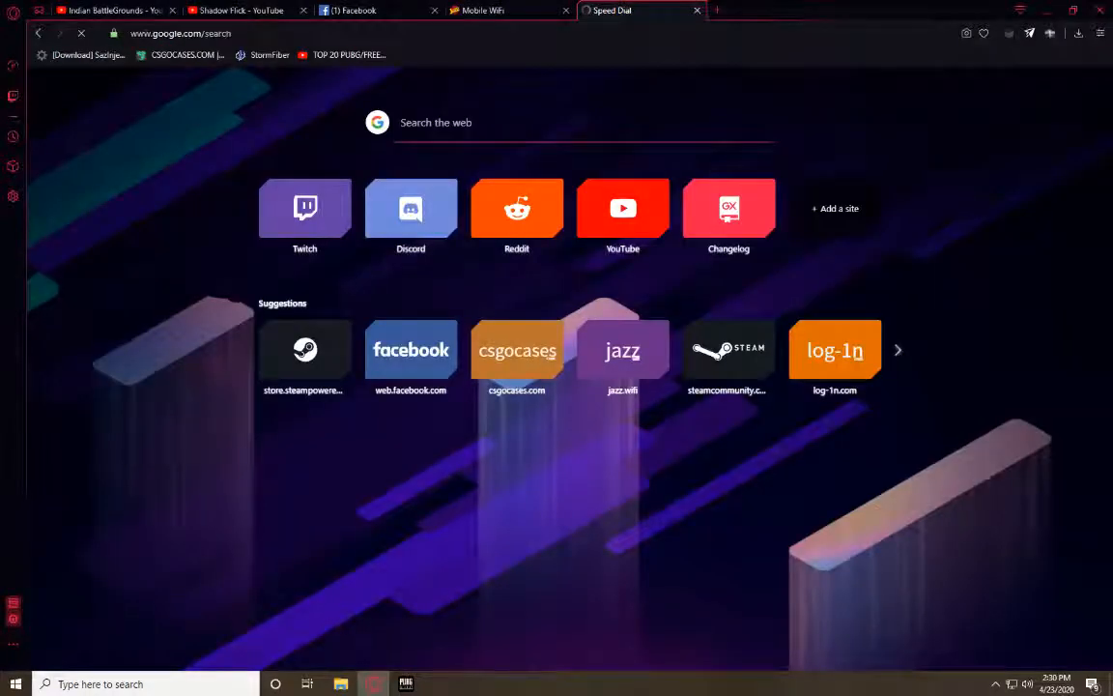
# Search Google for 'proton vpn' and browse the official protonvpn.com site.
pyautogui.write('proton')
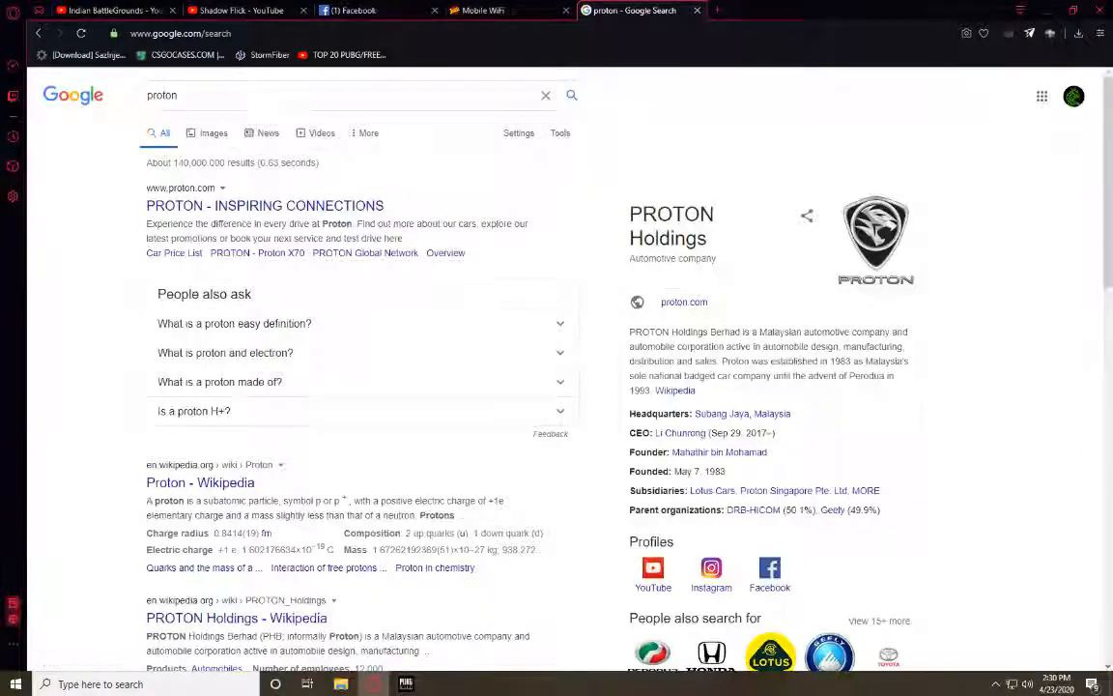
pyautogui.click(338, 95)
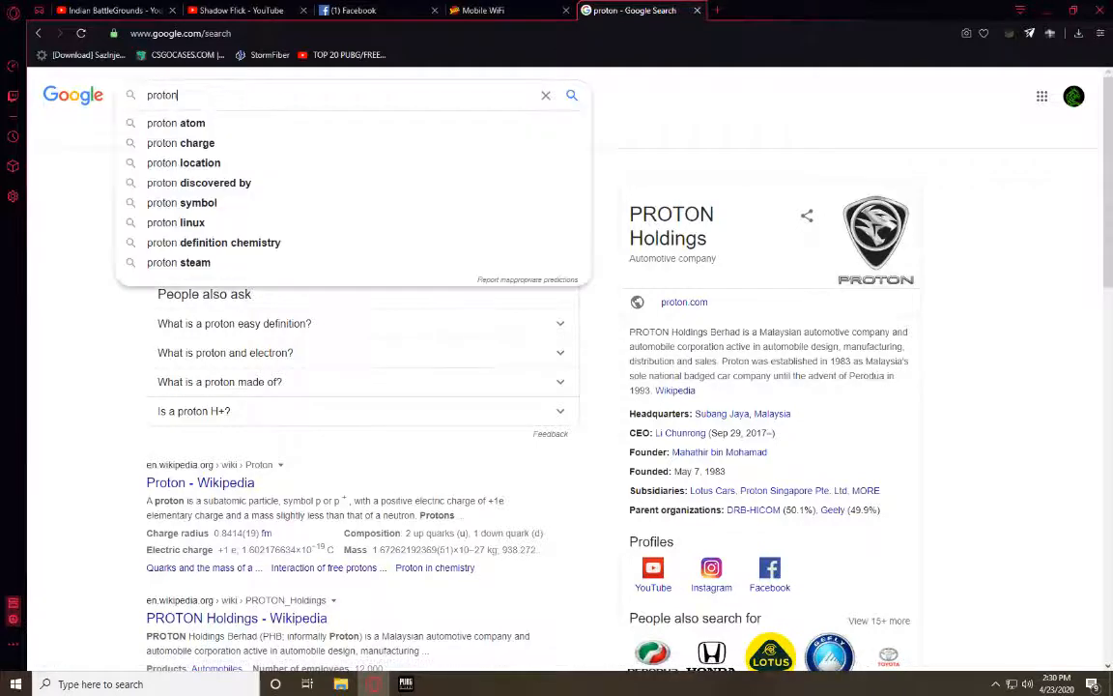
pyautogui.write('vpn')
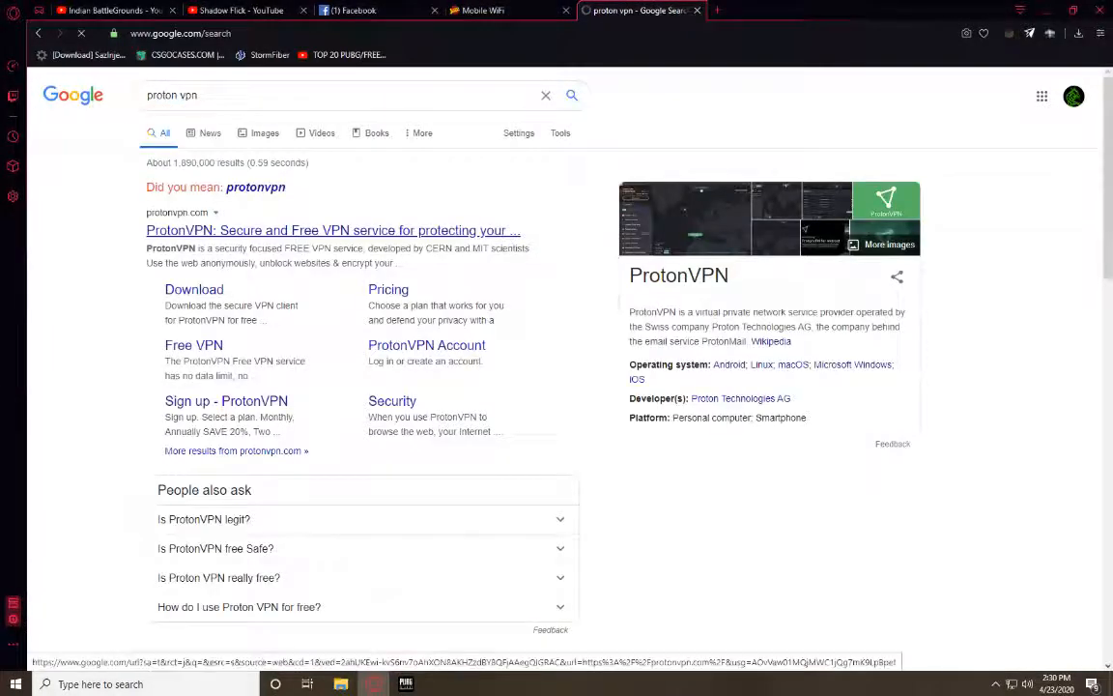
pyautogui.click(332, 230)
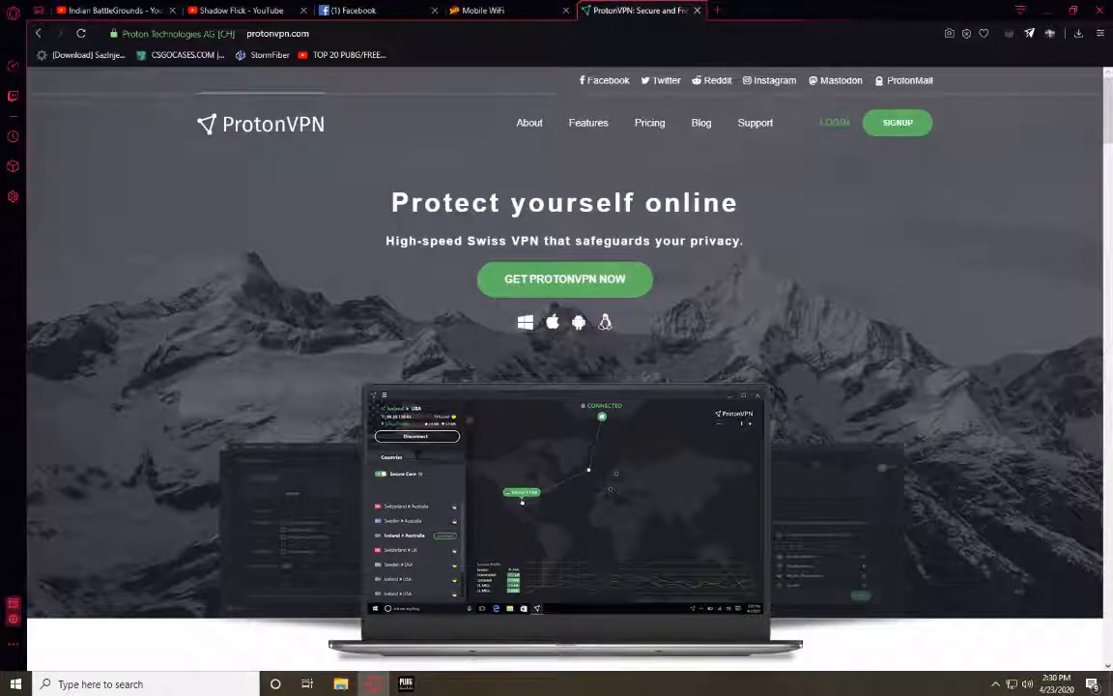
pyautogui.scroll(-3)
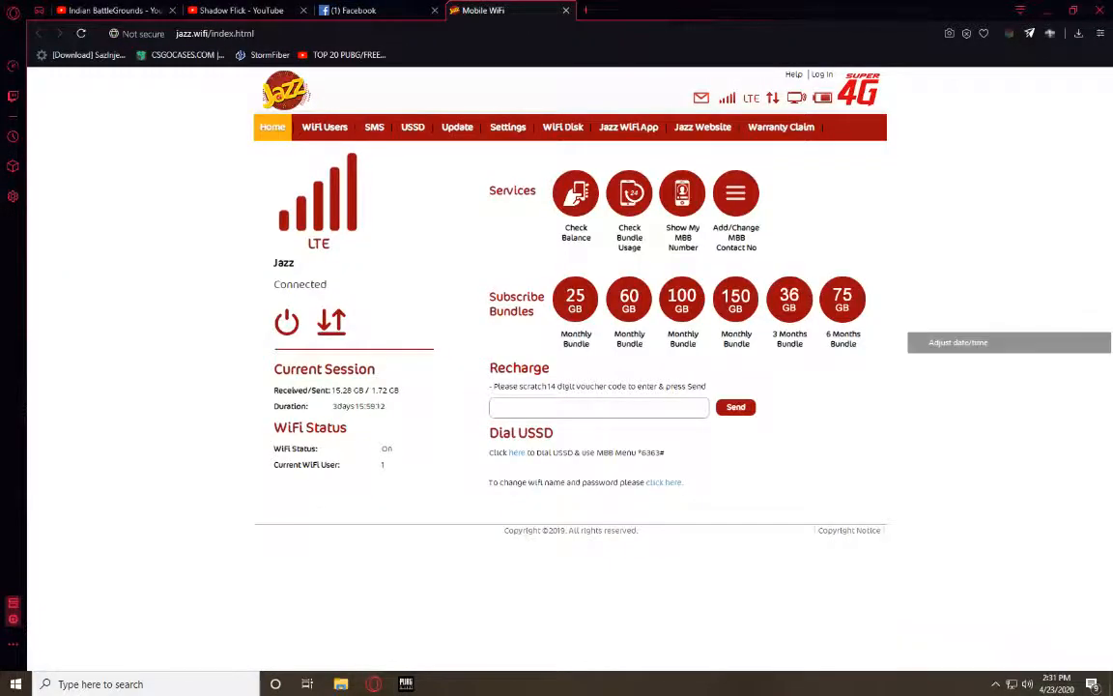
# Set the Windows time zone to (UTC+01:00) Amsterdam, Berlin and browse the zone list.
pyautogui.click(958, 342)
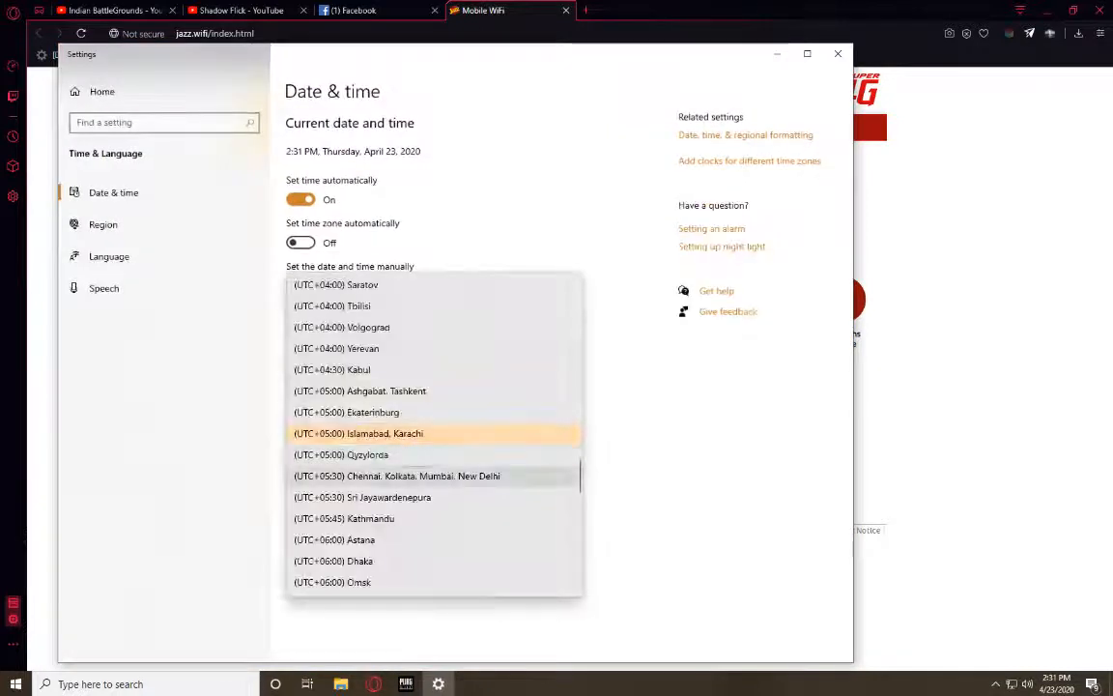
pyautogui.scroll(3)
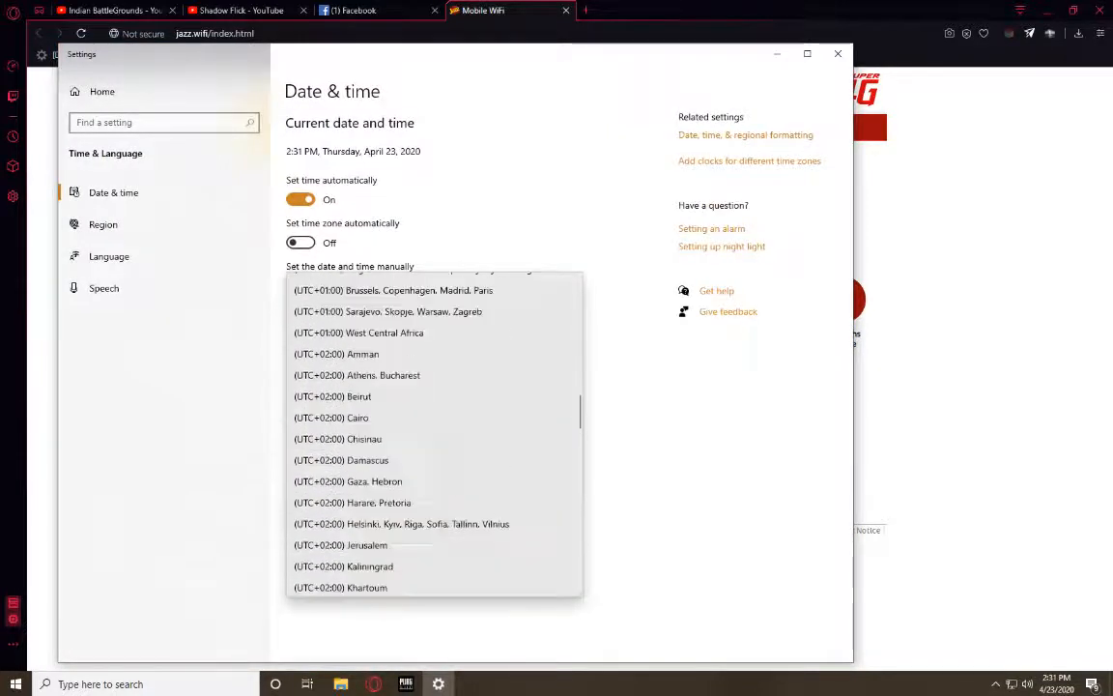
pyautogui.click(394, 289)
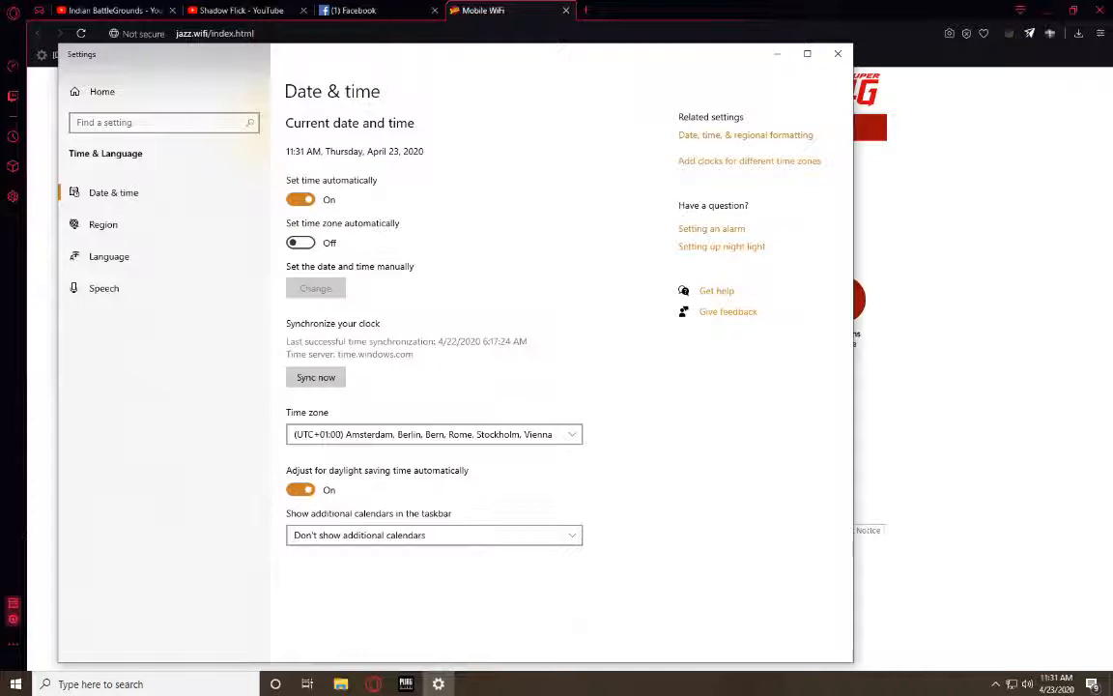
pyautogui.click(432, 432)
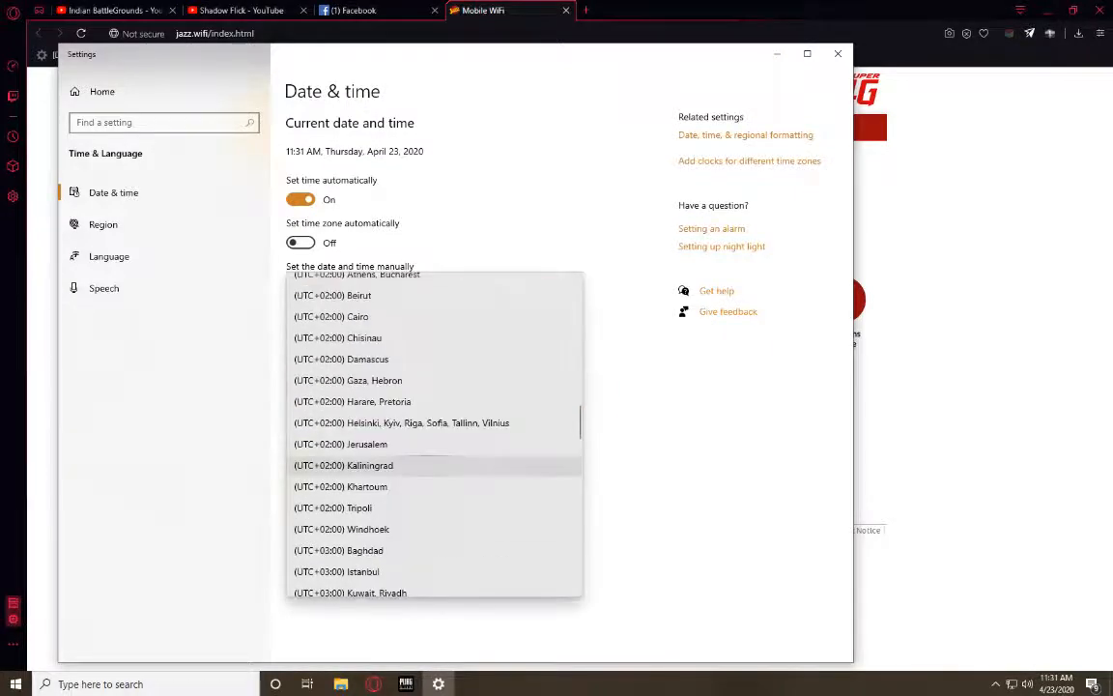
pyautogui.scroll(-3)
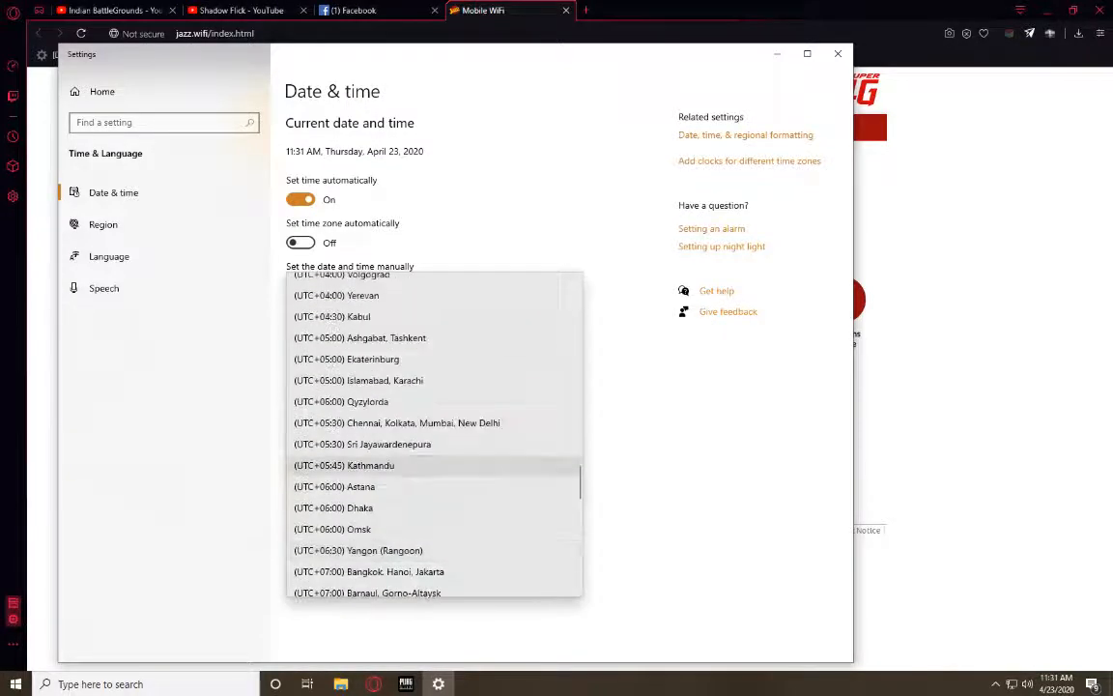
pyautogui.scroll(-3)
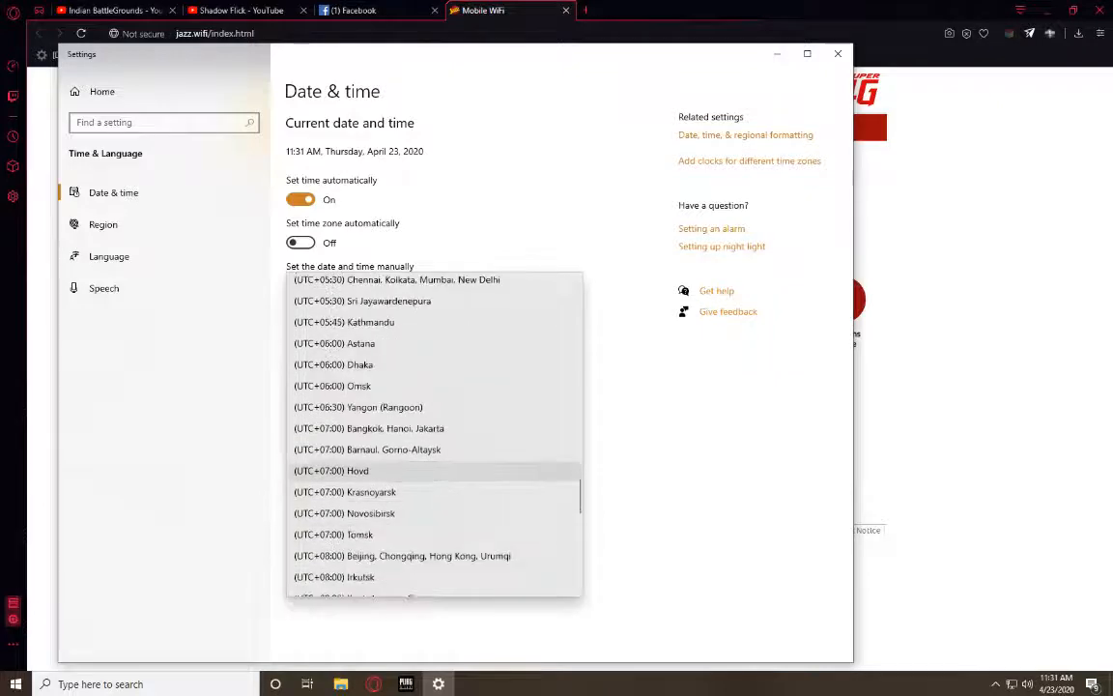
pyautogui.scroll(3)
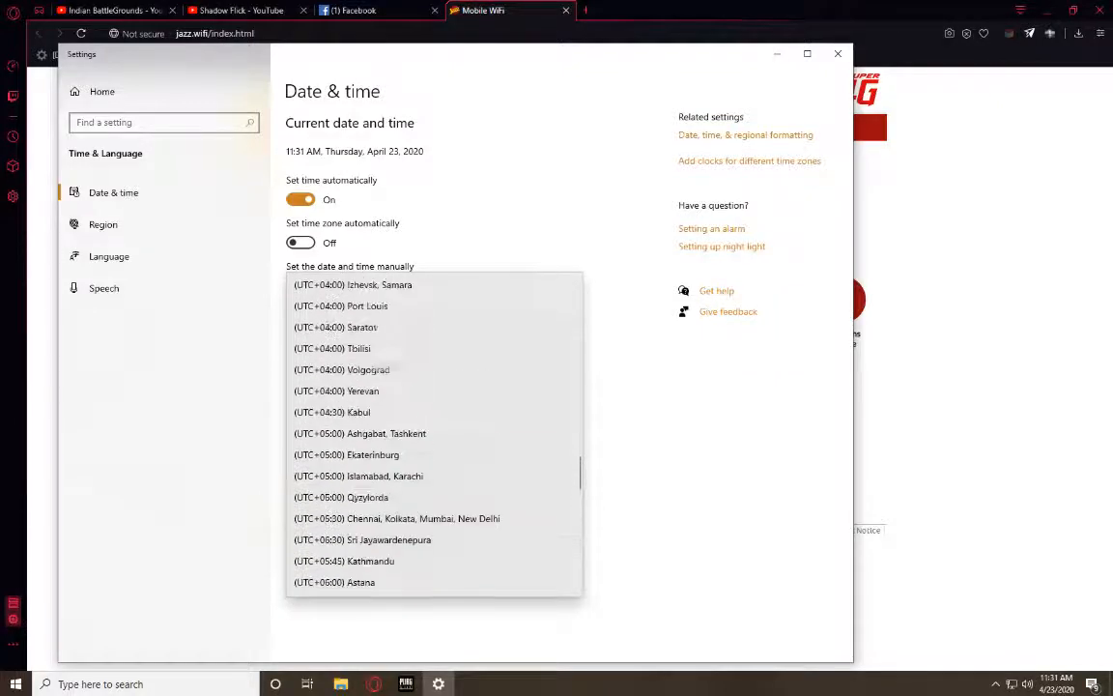
pyautogui.scroll(3)
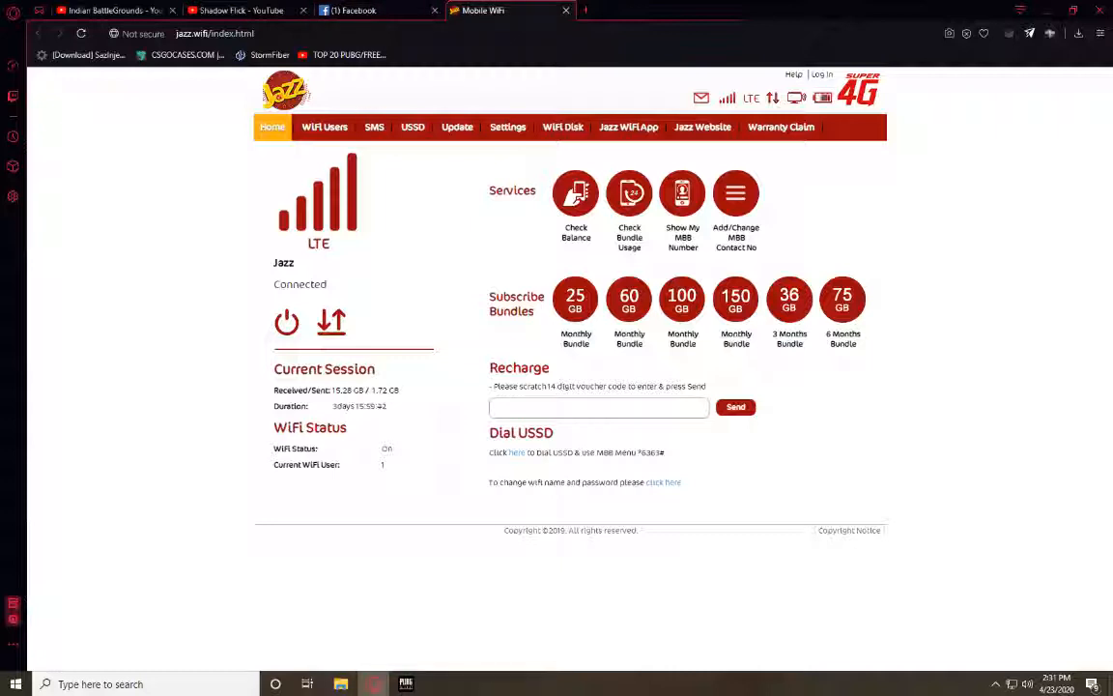
# Open File Explorer maximised to fill the screen.
pyautogui.click(340, 683)
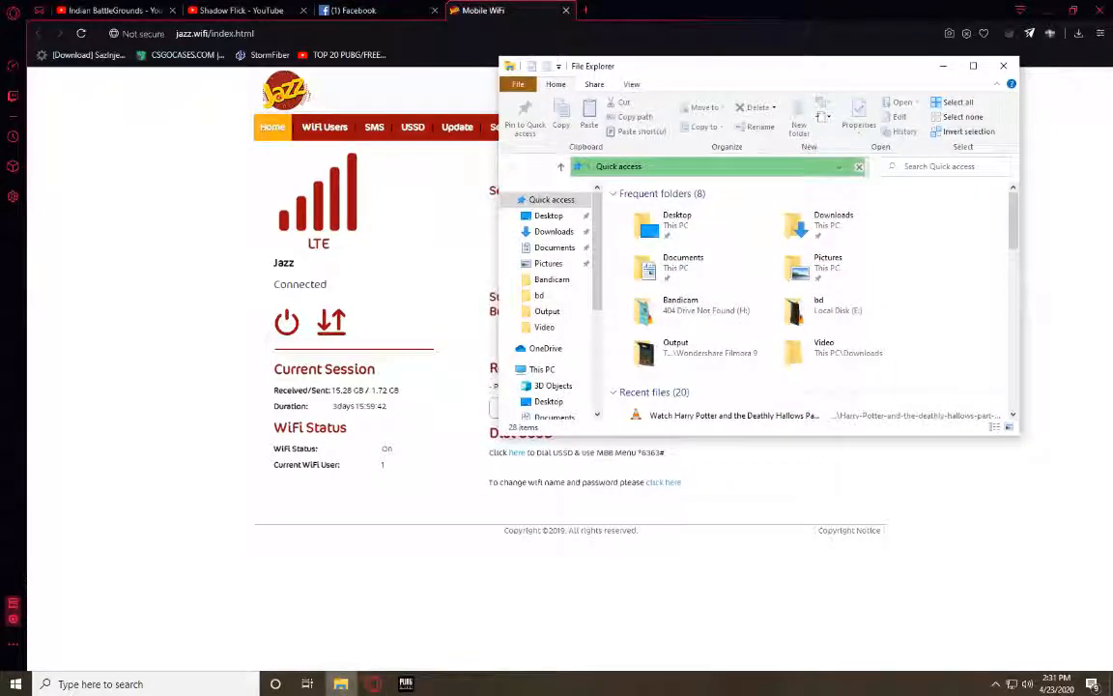
pyautogui.click(973, 66)
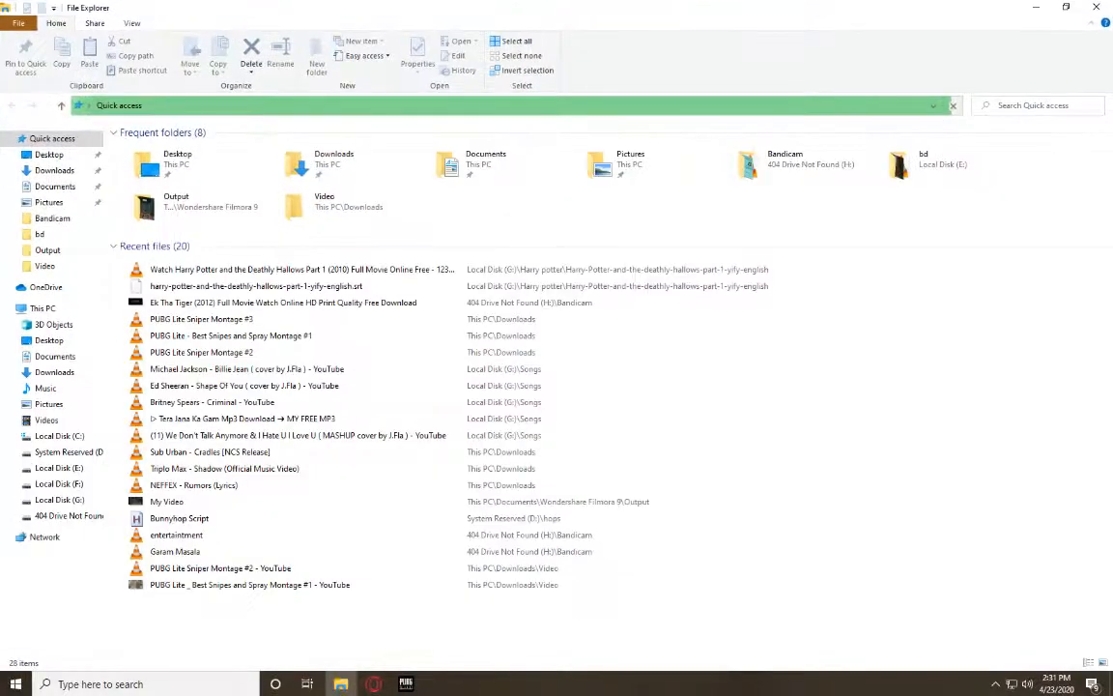